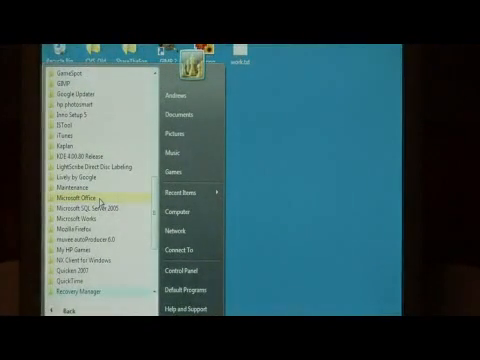
- Launch Microsoft Office Access 2007 from the Start Menu's Microsoft Office group
click(75, 198)
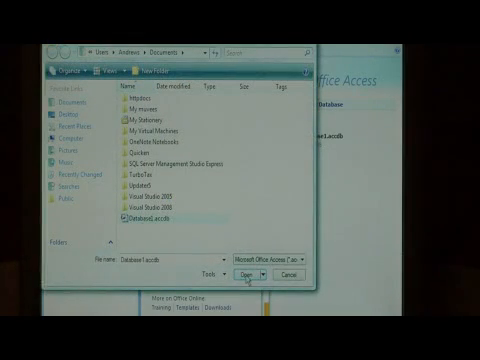
- Open Database1.accdb from the Documents folder
click(245, 273)
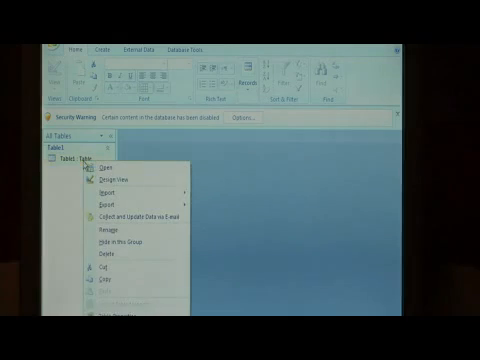
- Open Table1 in Design View, showing its ID and mytext fields
click(117, 176)
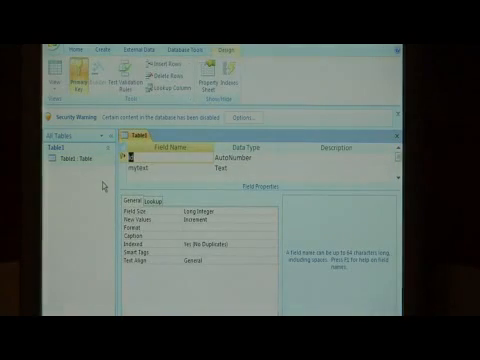